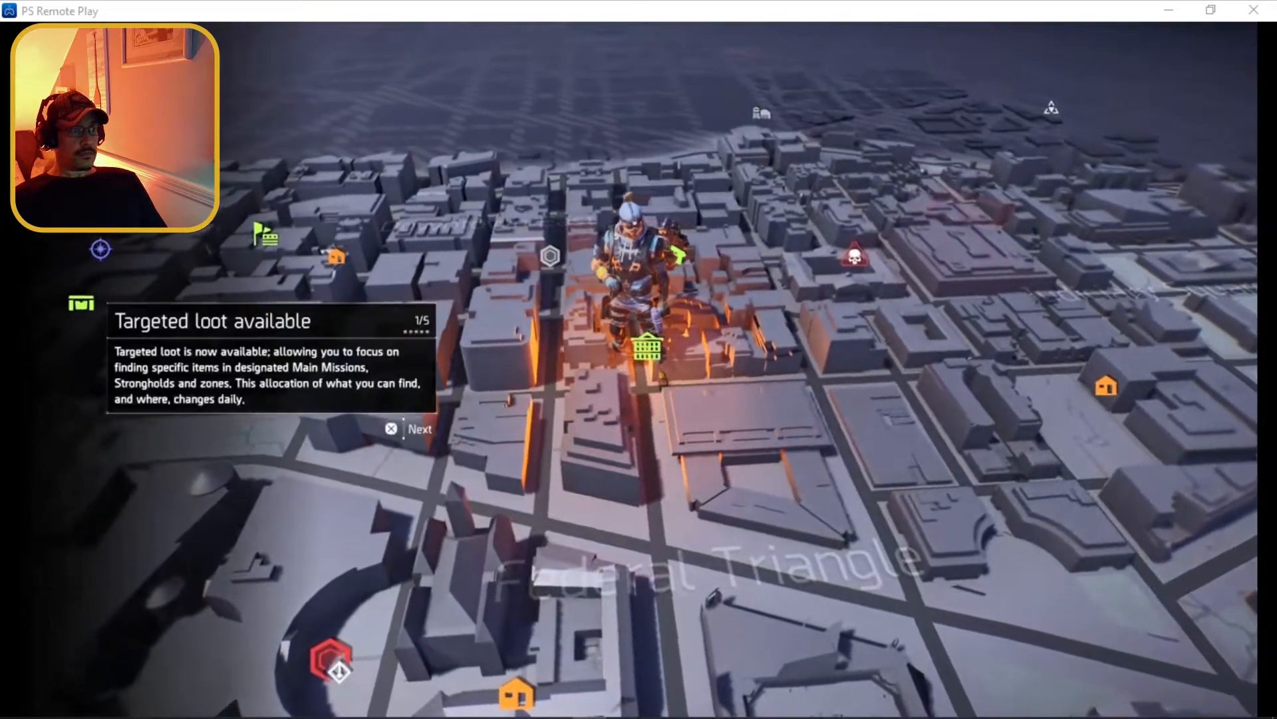
Step: Return to the PS4 home screen with The Division 2 tile showing Start
left_click(420, 429)
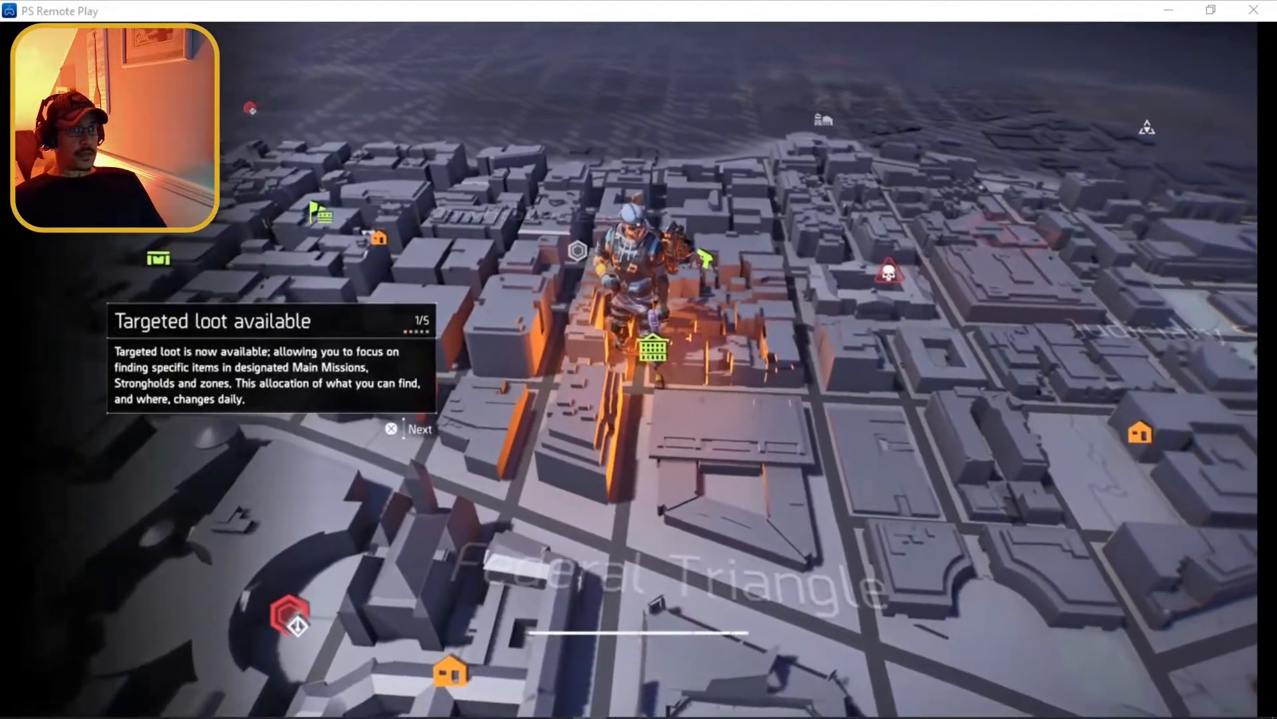
left_click(420, 429)
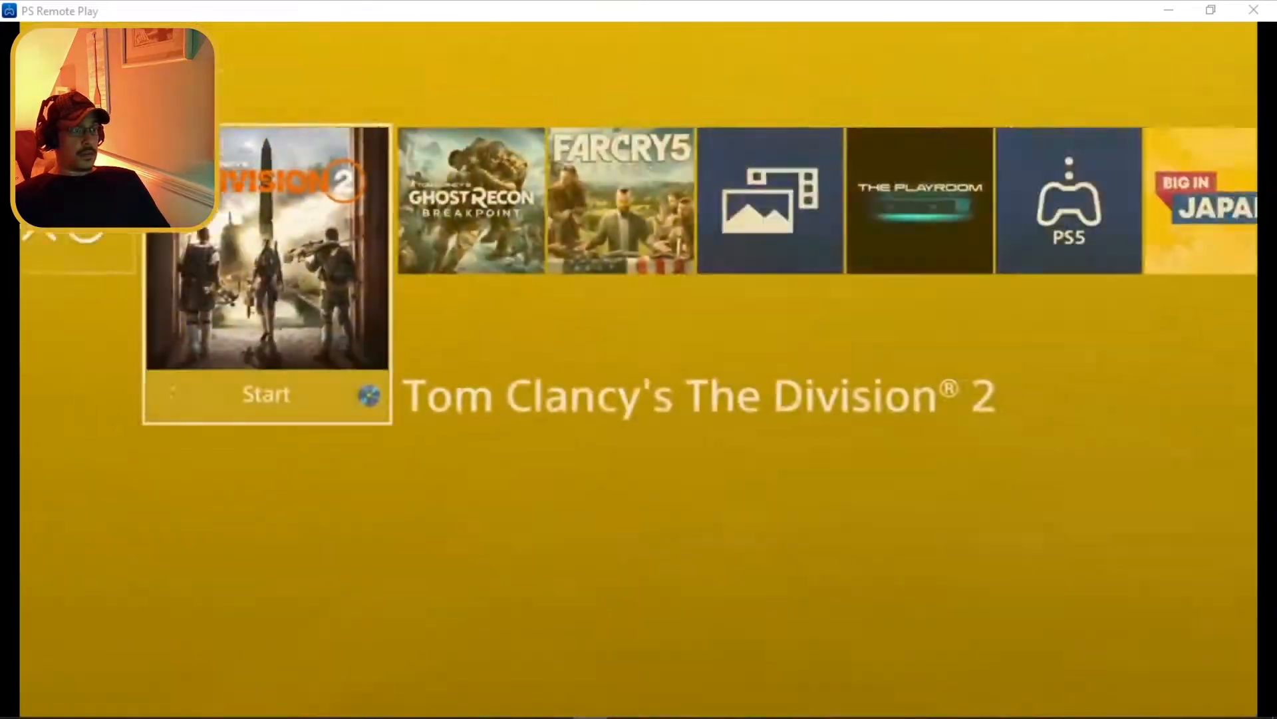
left_click(266, 395)
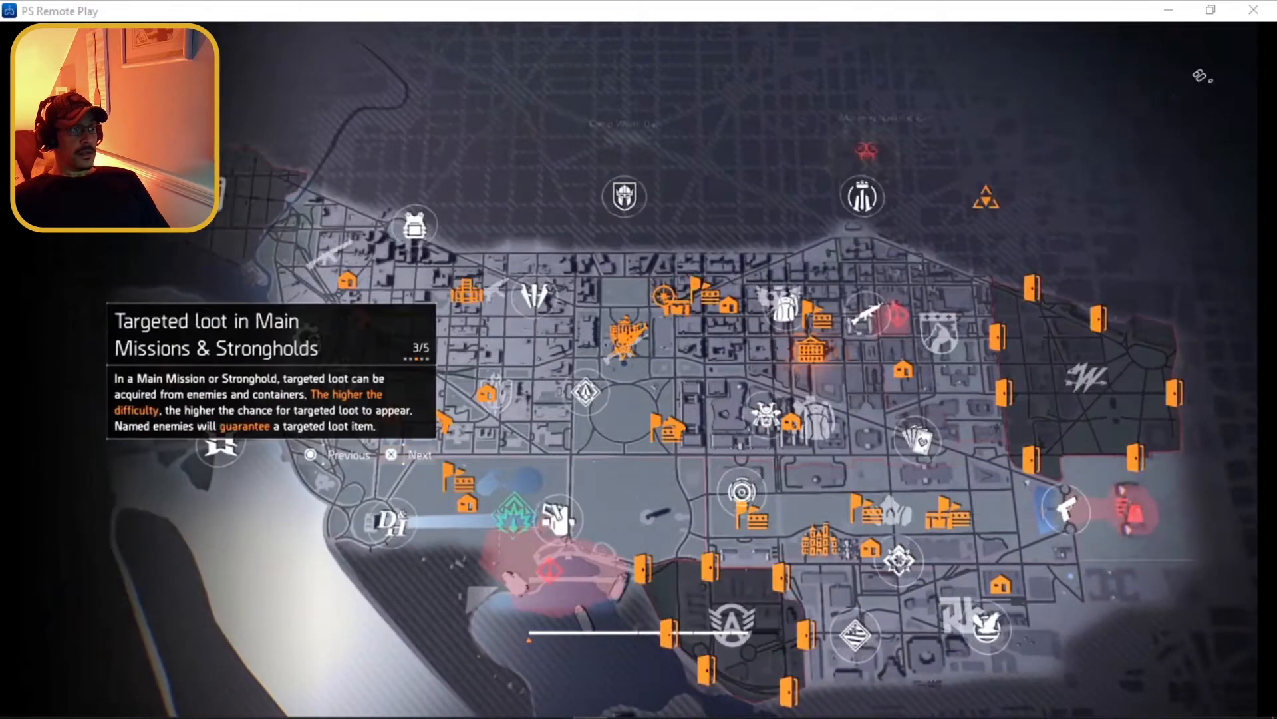
Step: Page to the next targeted-loot tip on main missions and strongholds
left_click(392, 455)
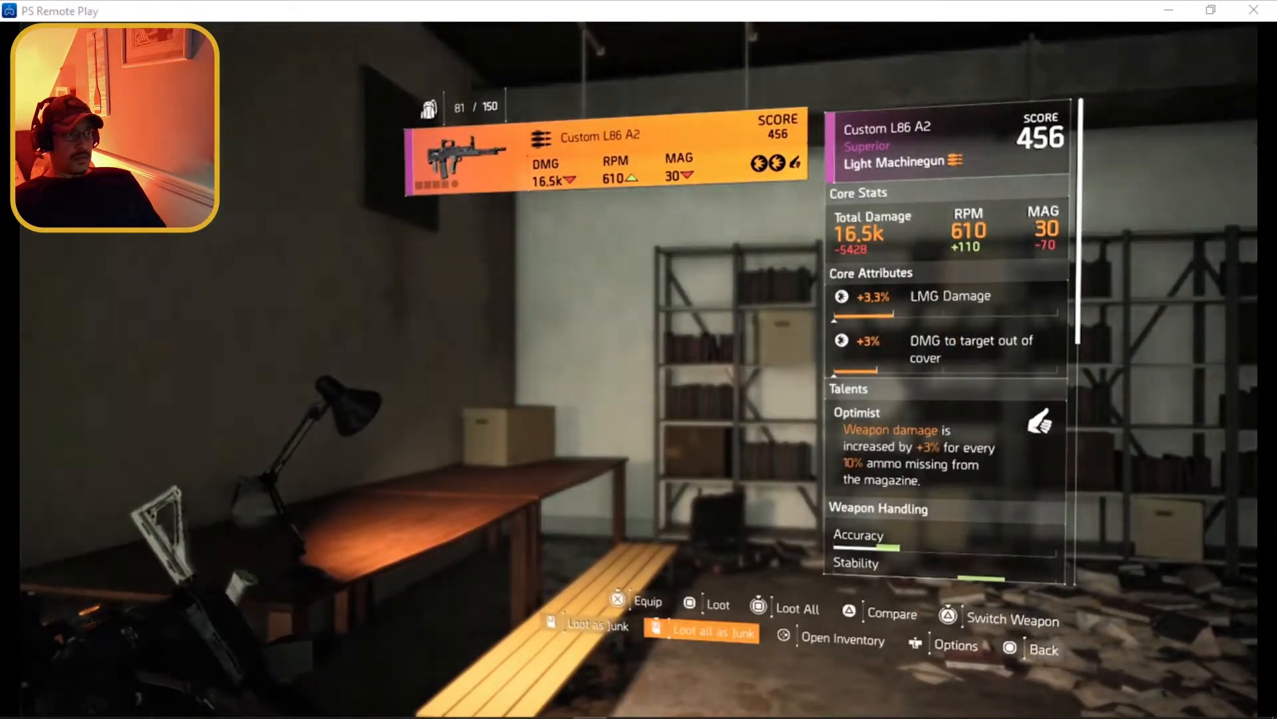
Step: Inspect the Custom L86 A2 light machine gun's stats and talents, then loot it
left_click(713, 632)
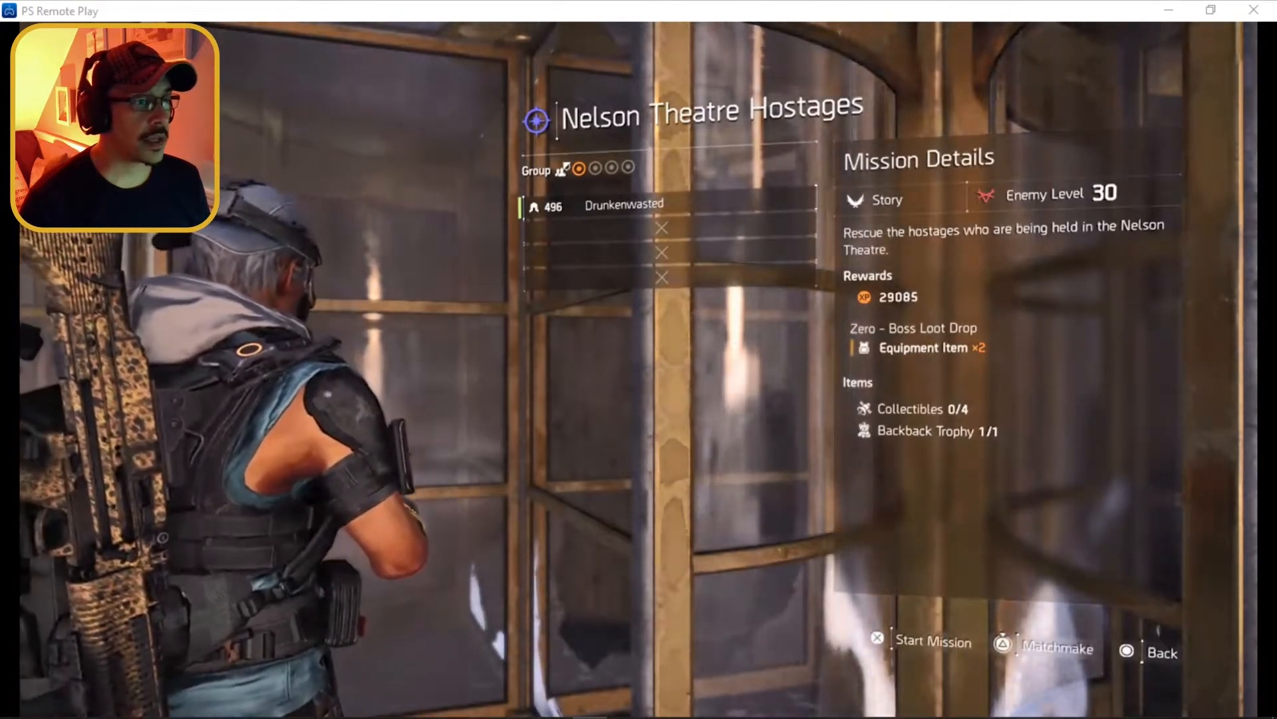
Step: Open the Nelson Theatre Hostages mission details at the theatre doors and start it
left_click(1044, 648)
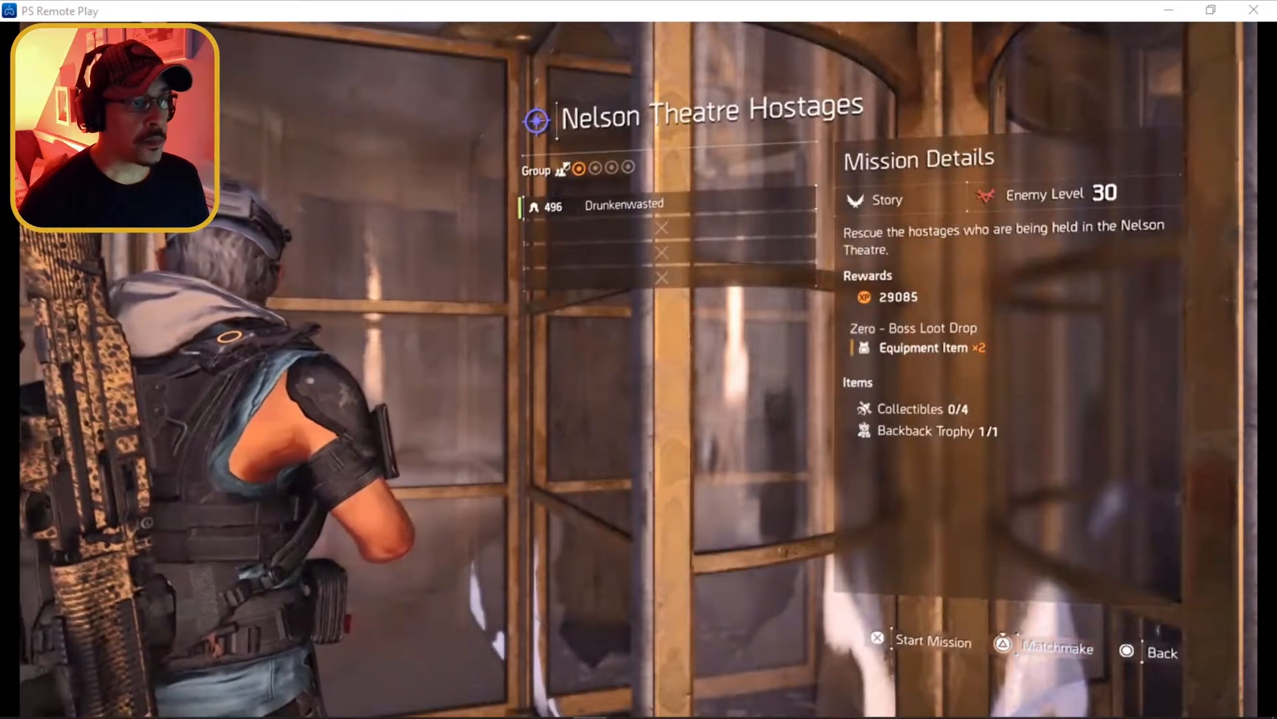
left_click(932, 641)
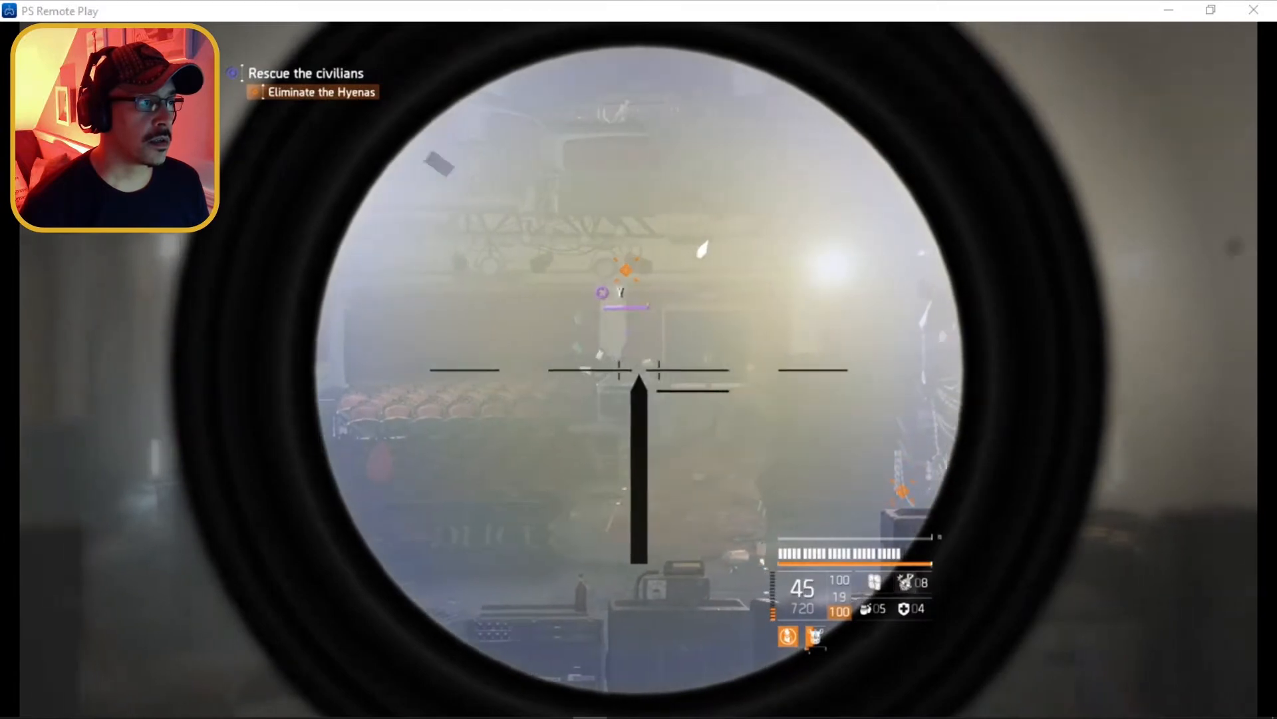
Step: Shoot Hyenas through the scope inside the theatre until the Eliminate Zero fight begins
left_click(621, 369)
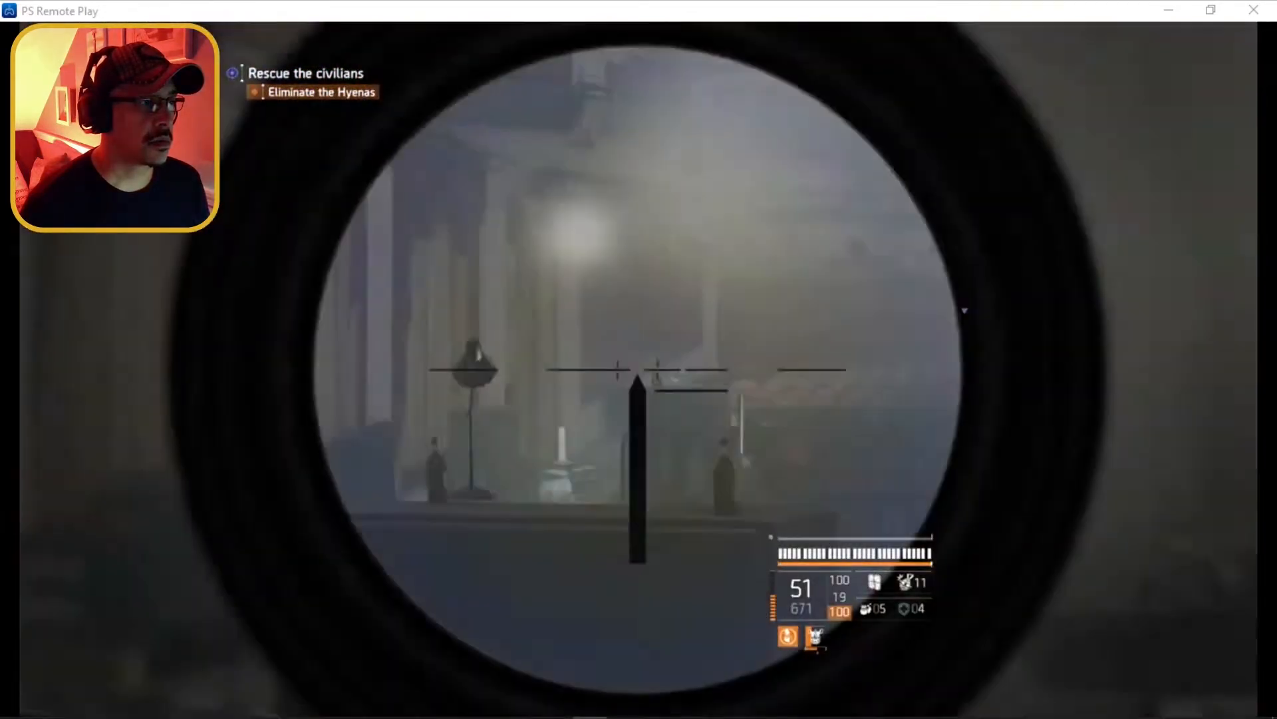
left_click(638, 371)
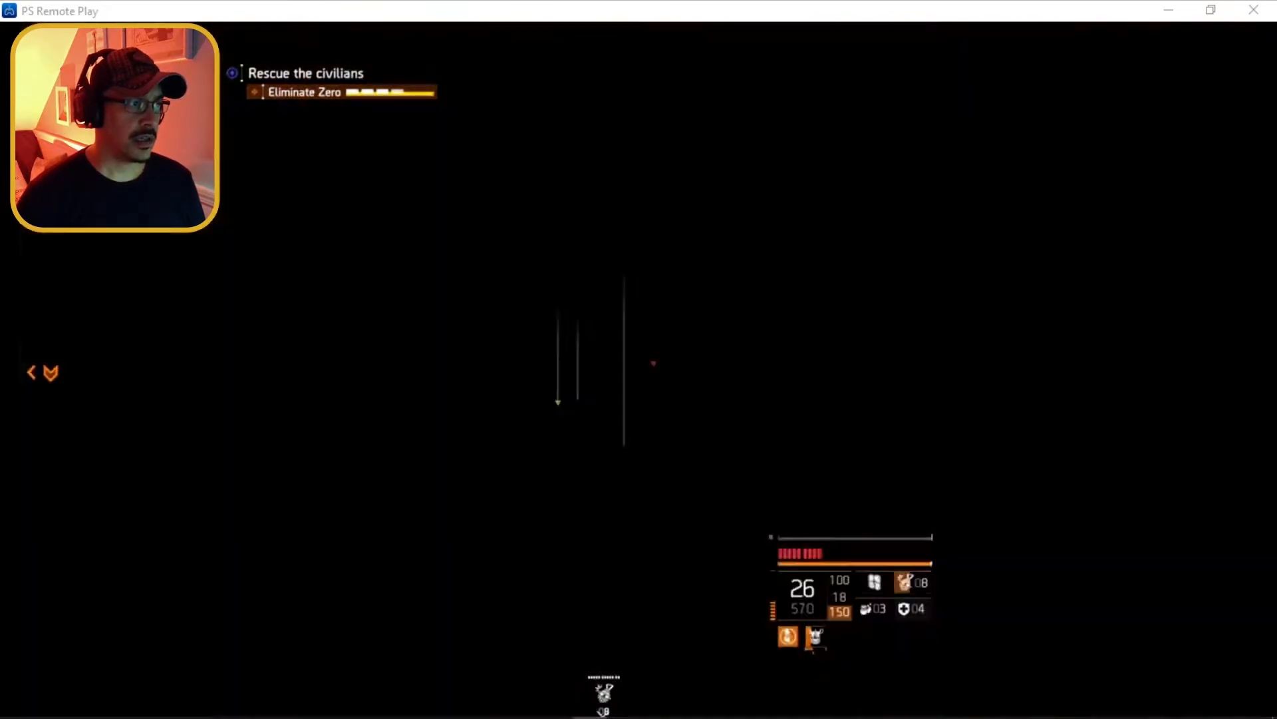
left_click(639, 359)
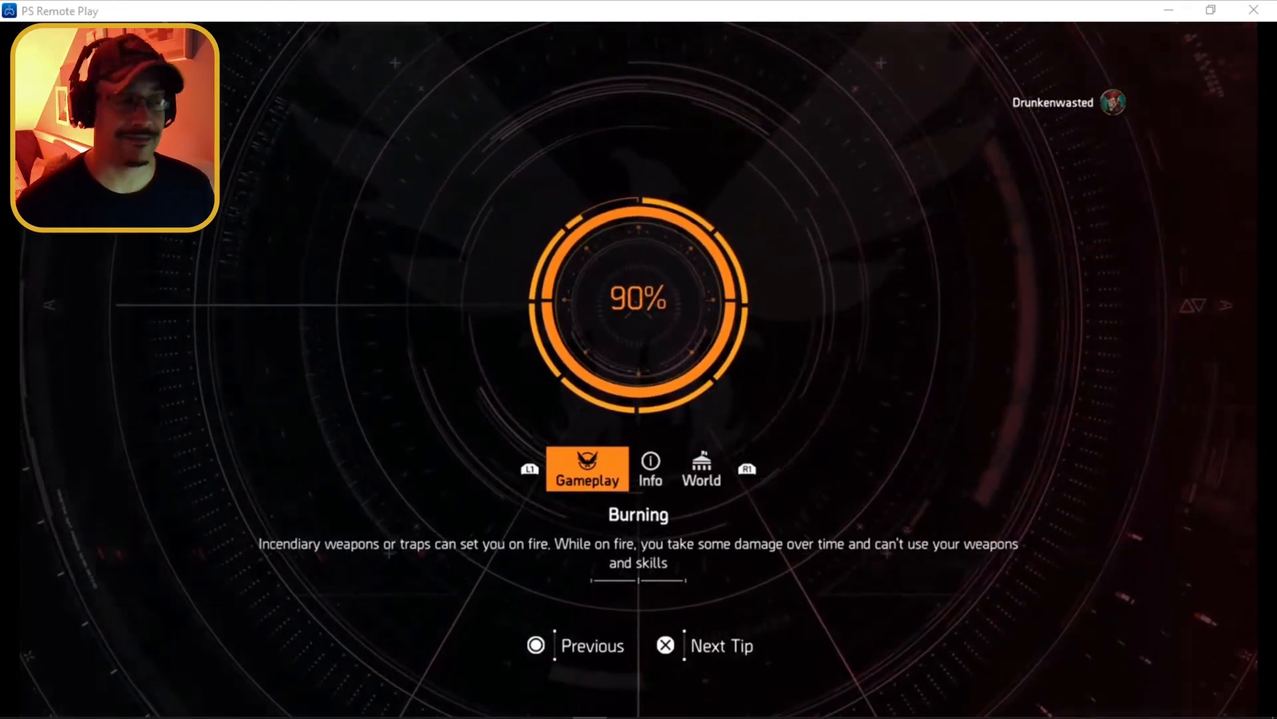
Step: Advance to the next loading-screen tip, about SHD Terminals, at 91%
left_click(650, 471)
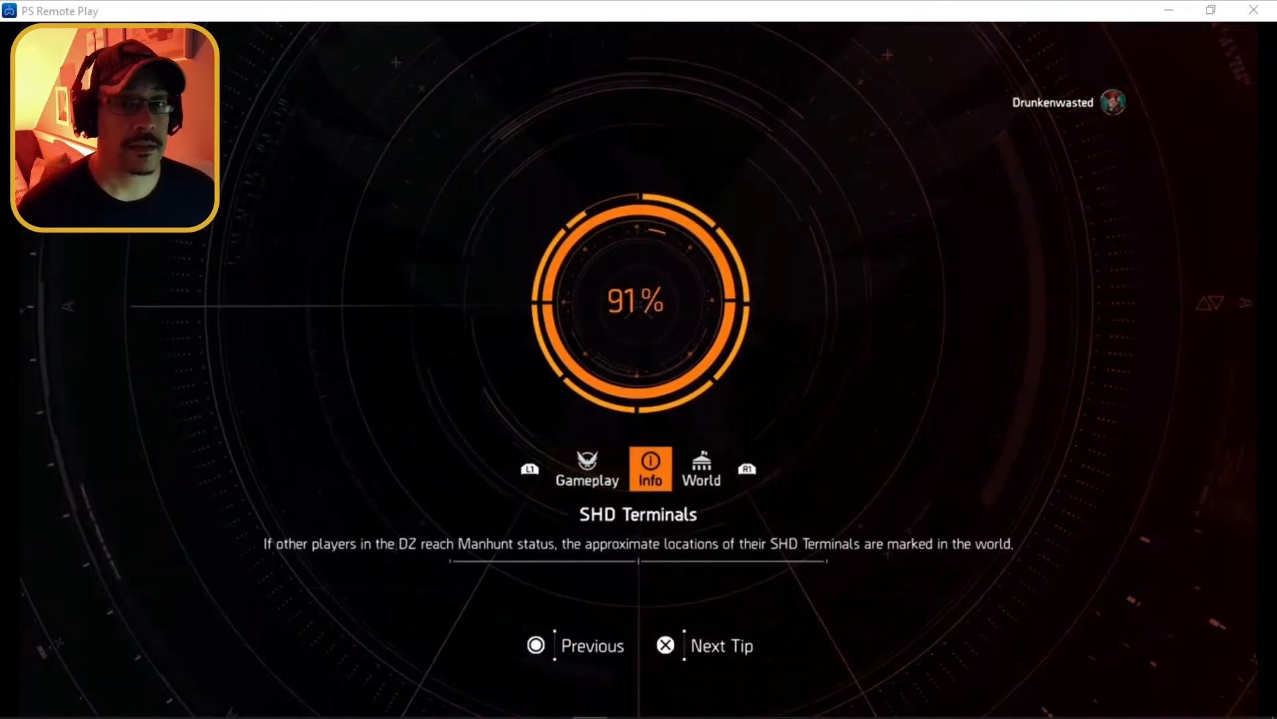